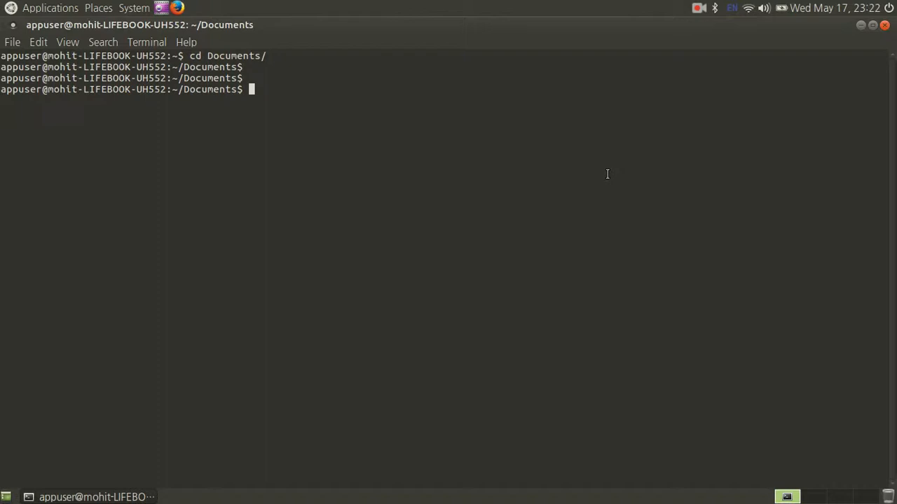
From the Documents folder, open the grep manual page with man grep.
type("grep")
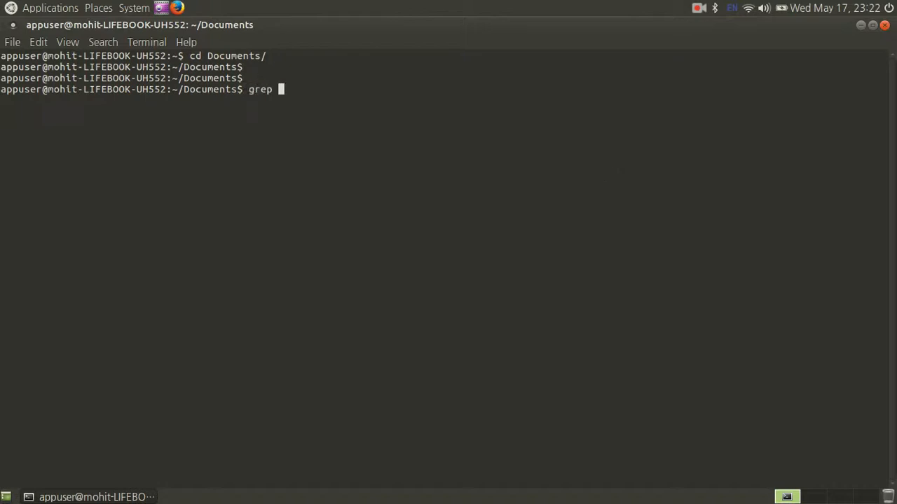
type("man")
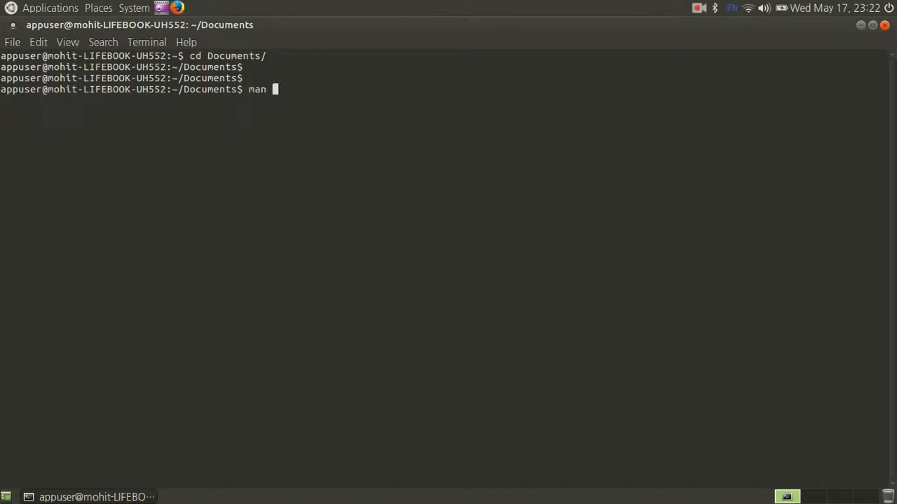
type("grep")
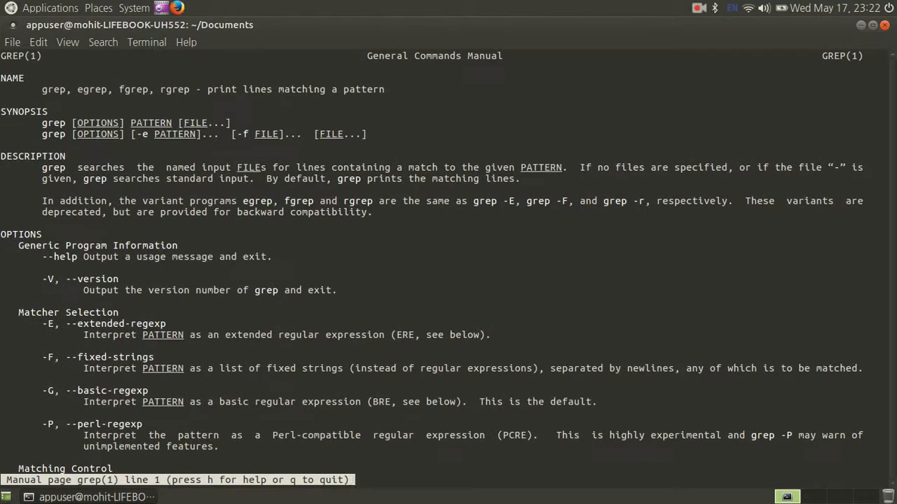
mouse_move(151, 170)
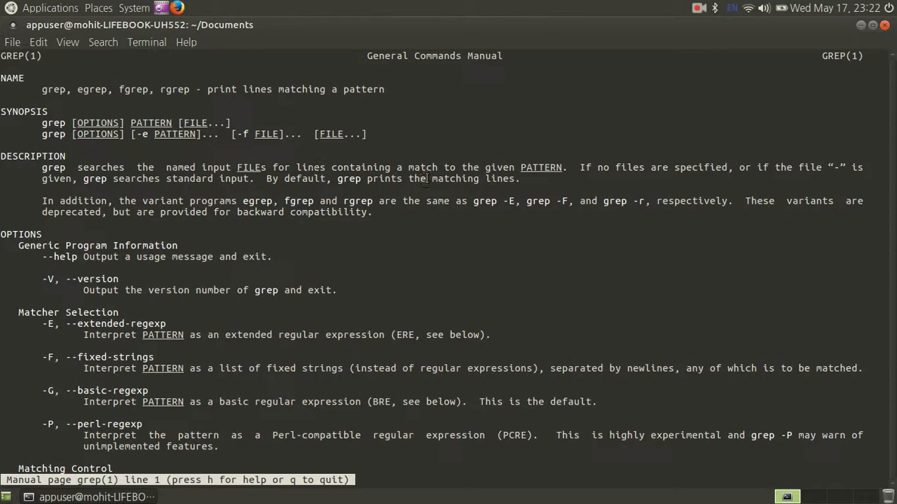
mouse_move(589, 173)
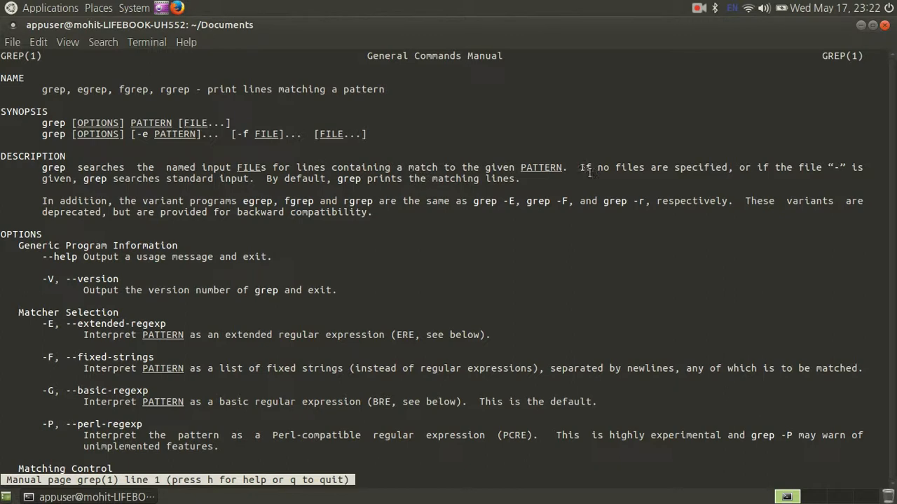
mouse_move(568, 234)
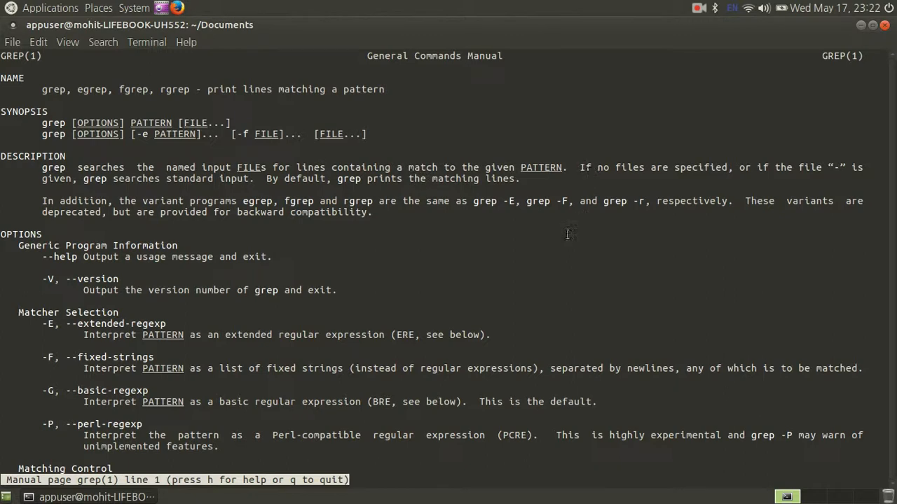
Scroll through the grep manual, search for 'whole', reach the end, and quit.
scroll("down", 3)
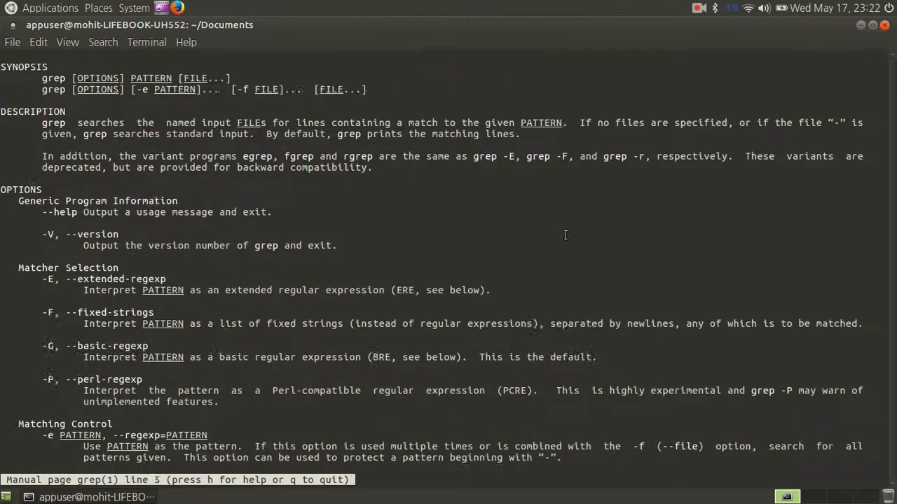
scroll("down", 3)
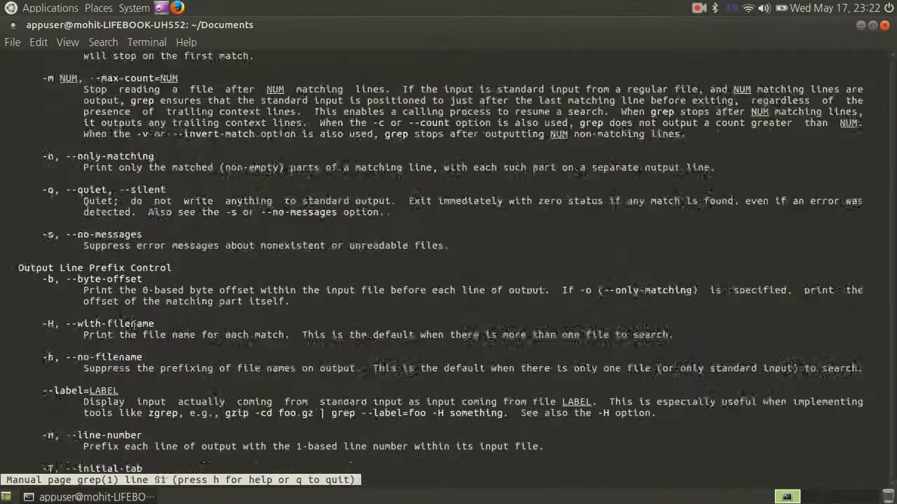
scroll("down", 3)
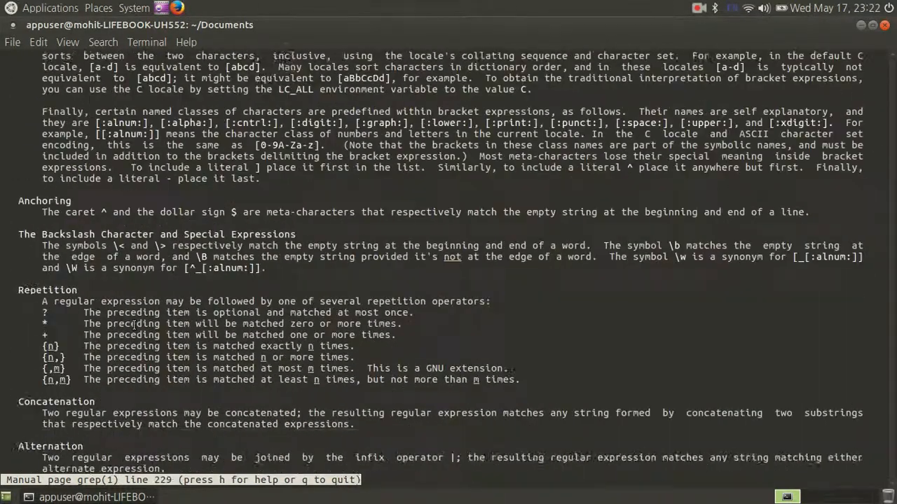
scroll("down", 3)
type("/")
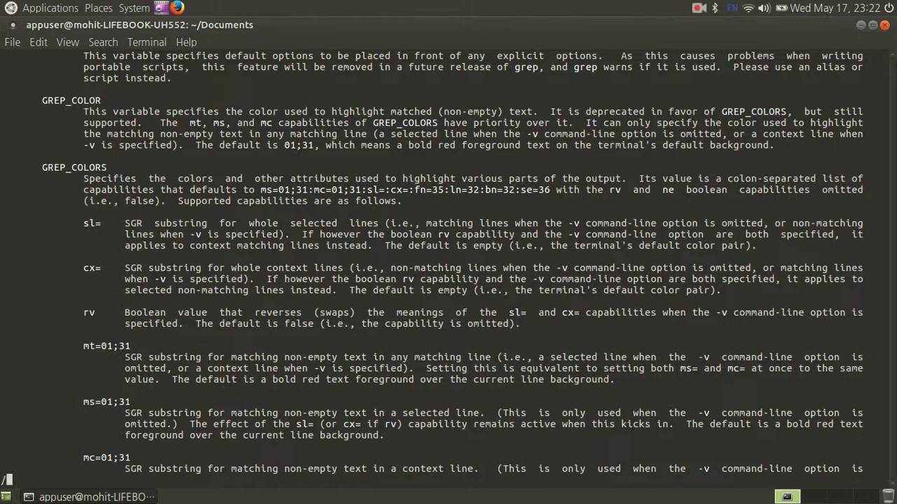
type("whole")
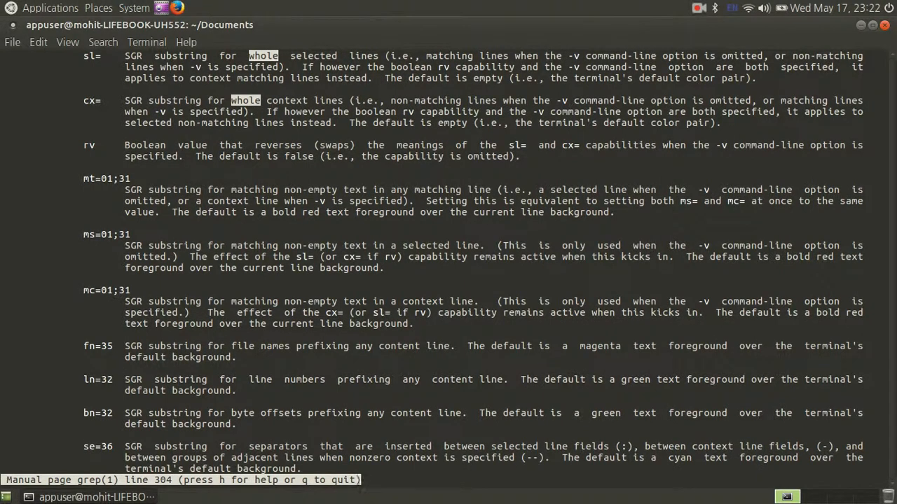
scroll("down", 3)
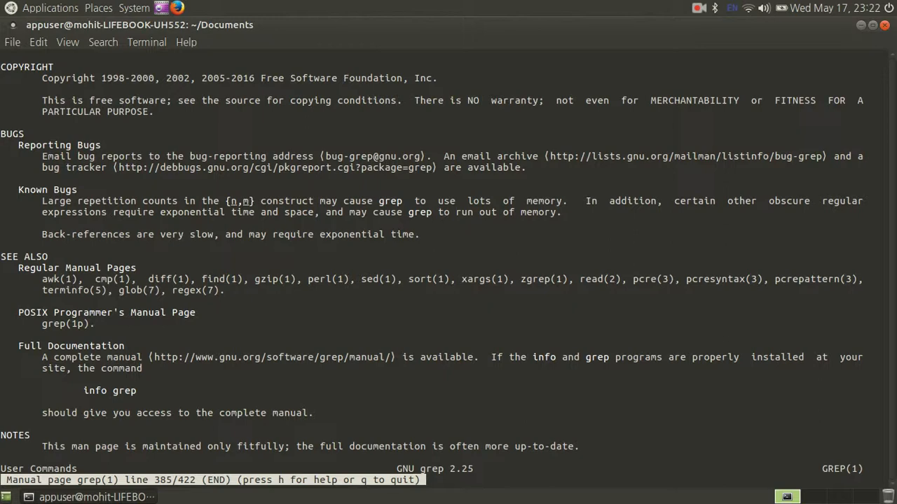
key("q")
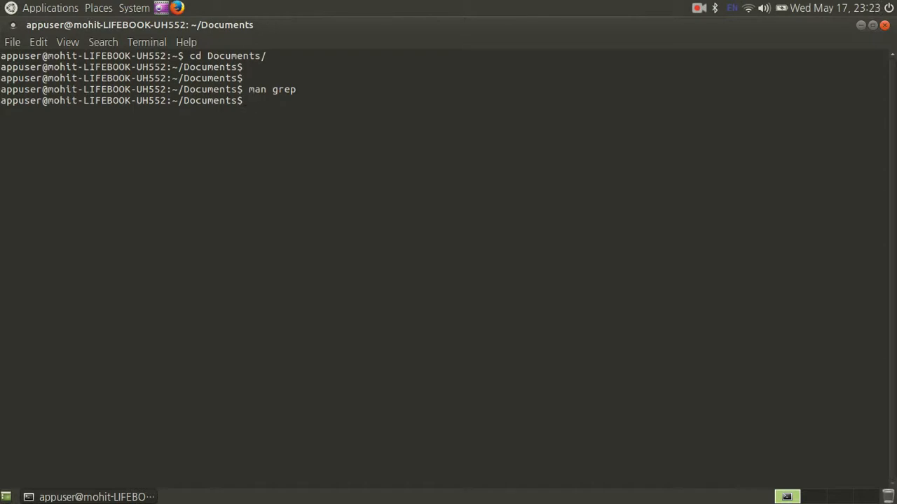
Run apropos searches for apropos, grep, and the anchored ^grep$.
type("aprop")
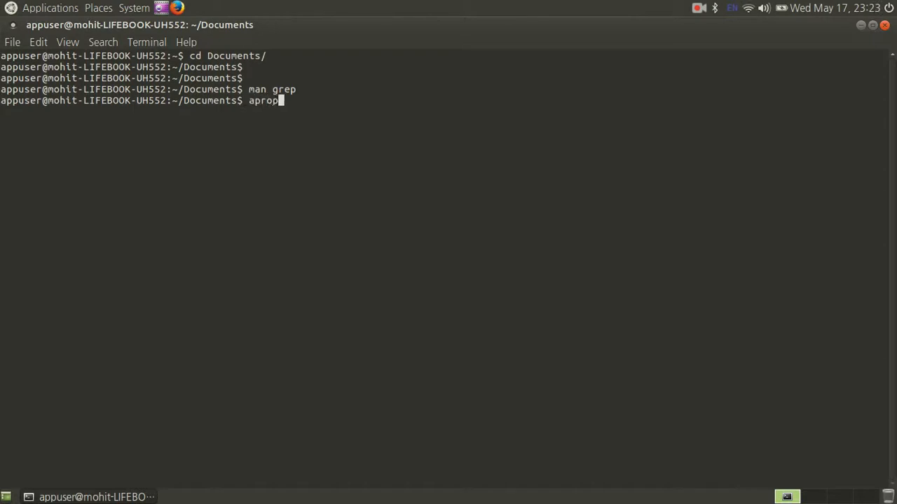
type("os apropos")
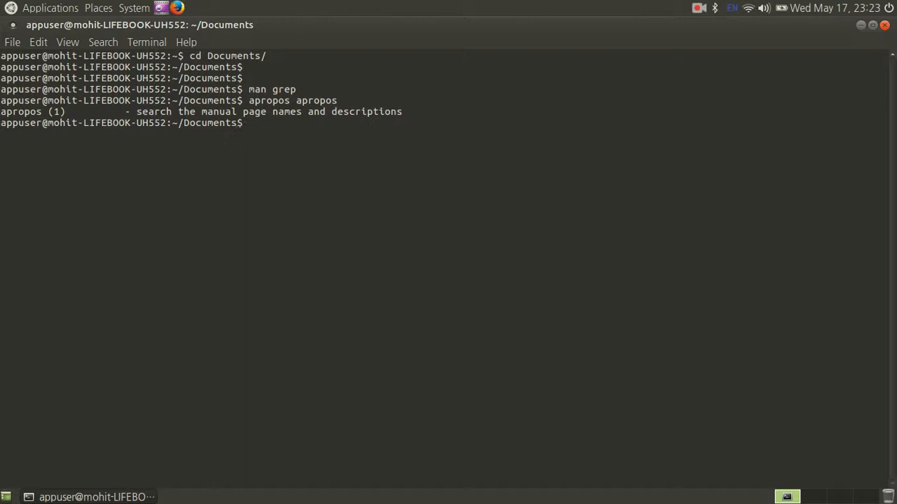
type("apropos grep")
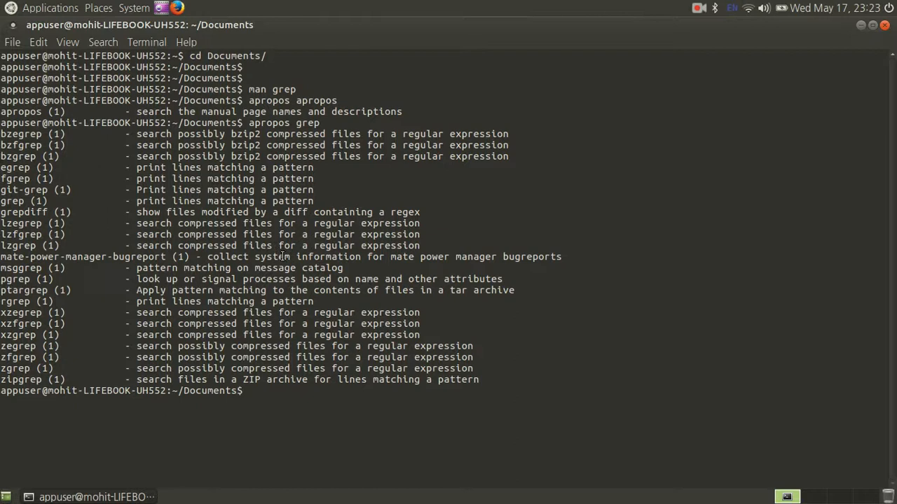
type("apropos grep$")
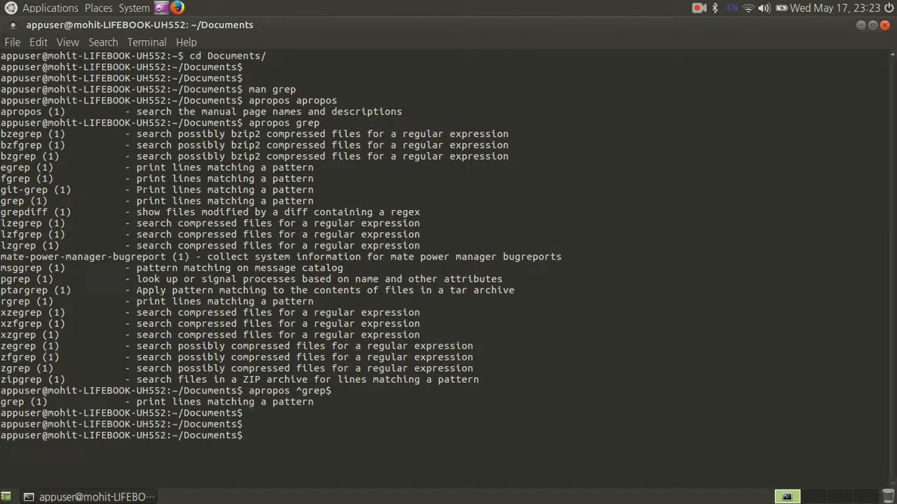
List the folder, create a manualpage directory, and change into it.
type("cd")
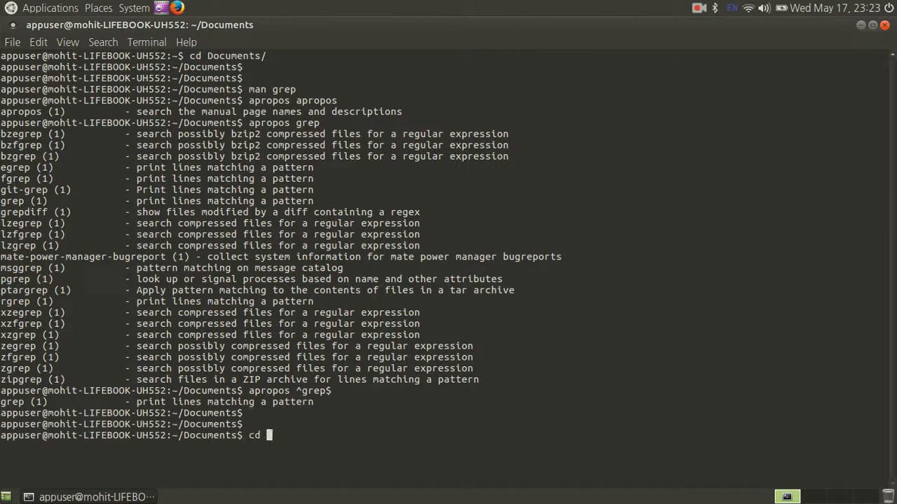
type("ls")
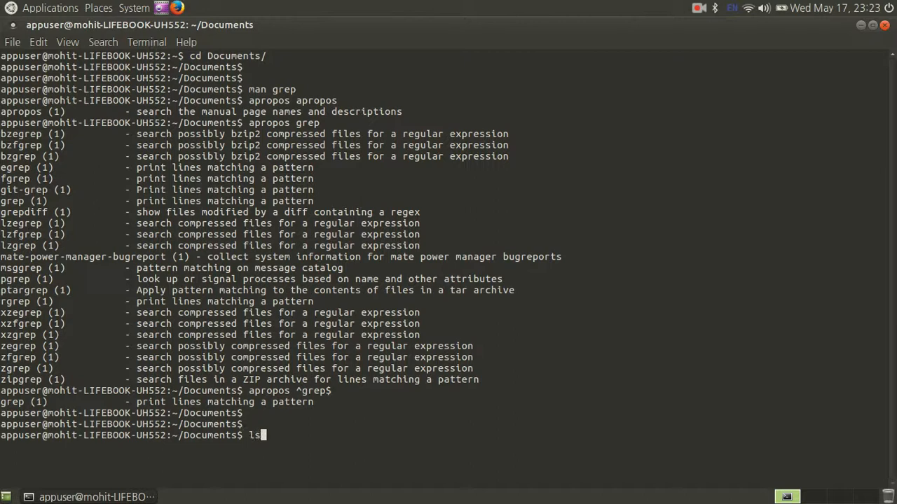
type("mkdir")
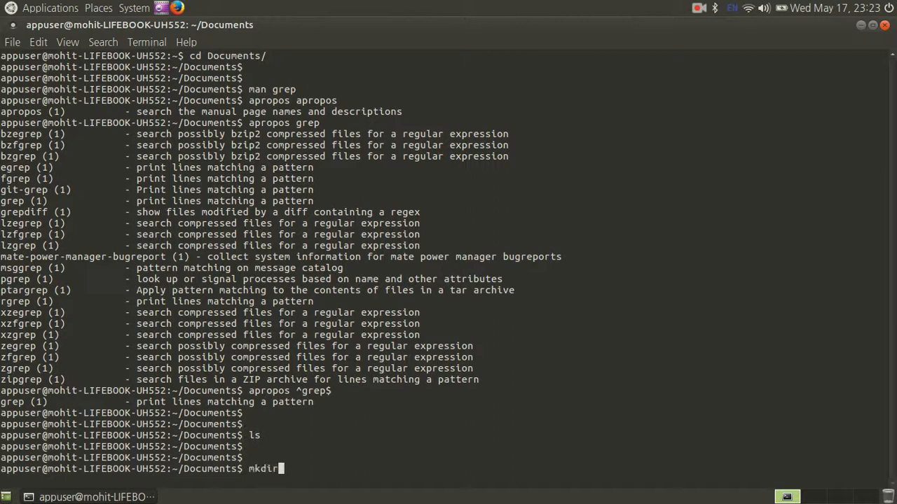
type("manualpage")
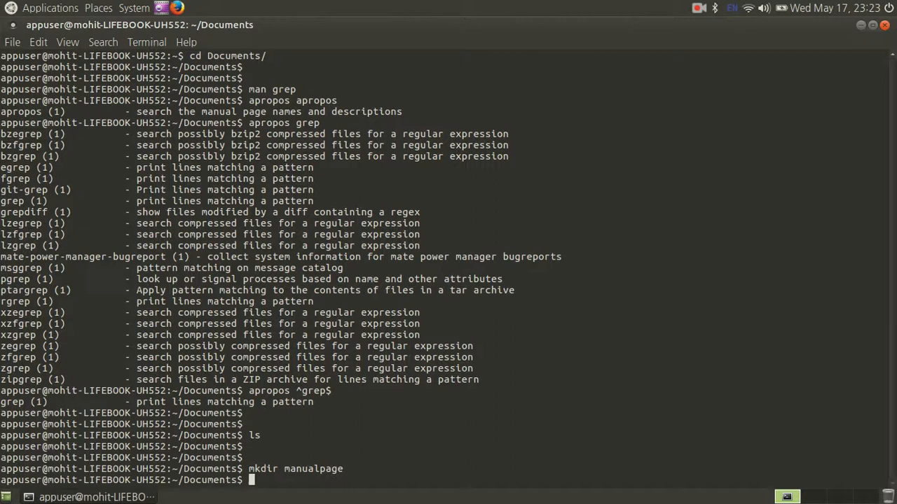
type("cd manualpage/")
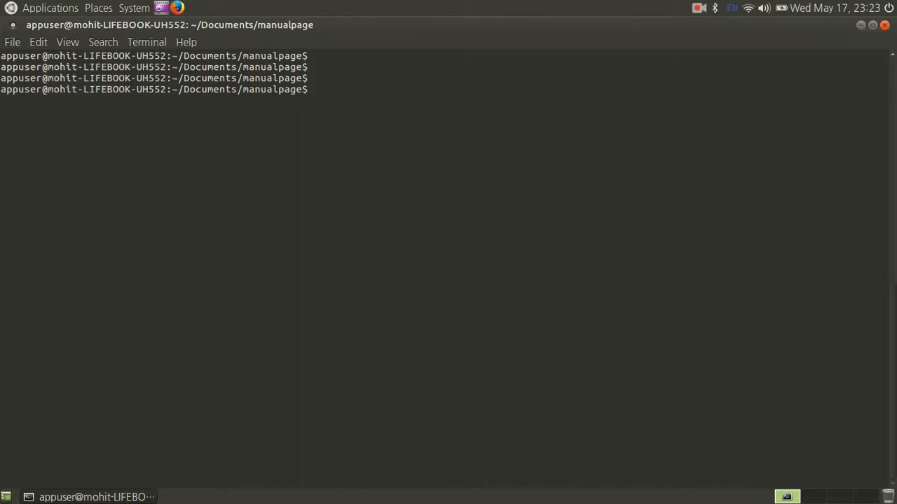
Export the grep manual to grep.txt and open that file from Caja.
type("man")
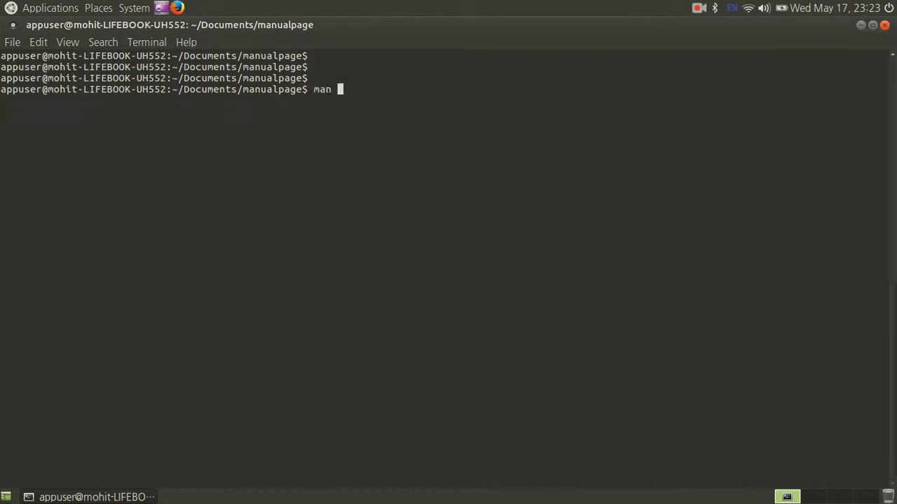
type("grep")
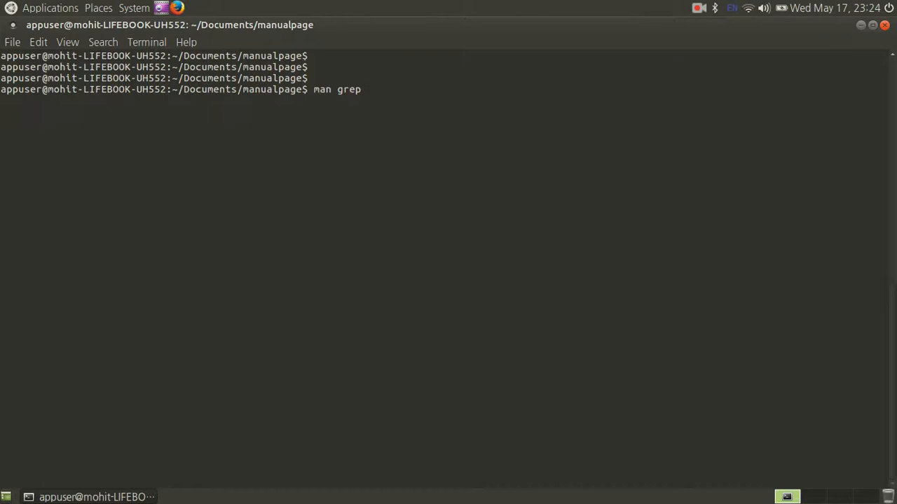
type("> grep.")
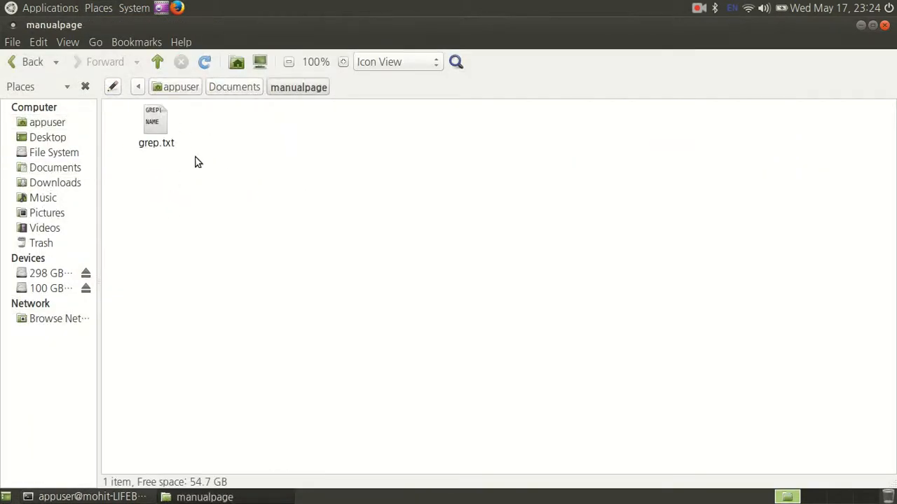
double_click(155, 122)
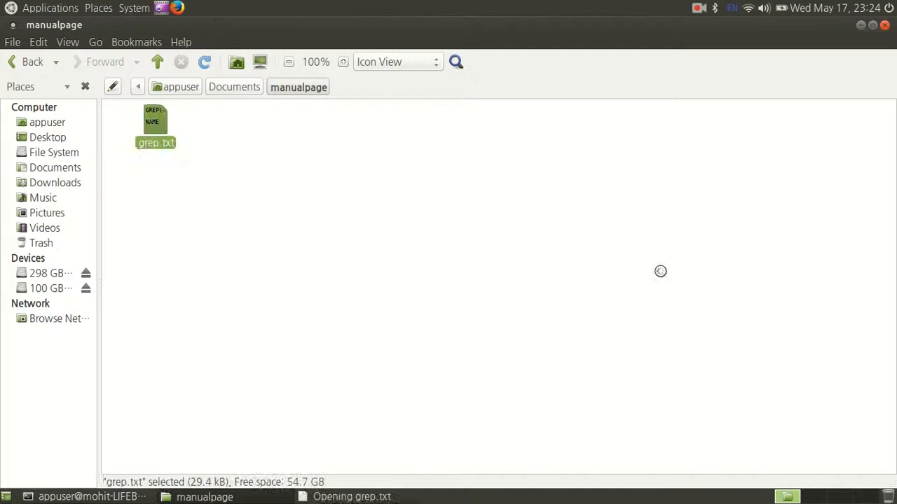
double_click(155, 122)
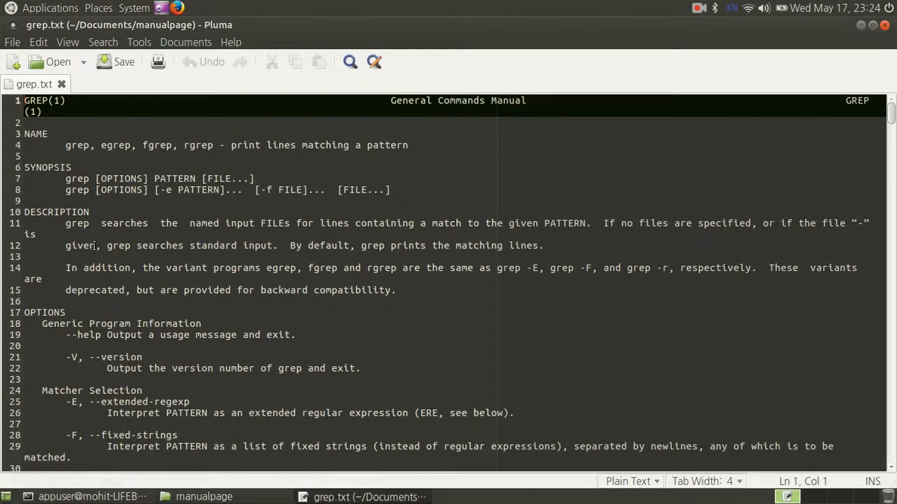
Scroll through grep.txt in Pluma, then return to the terminal window.
scroll("down", 3)
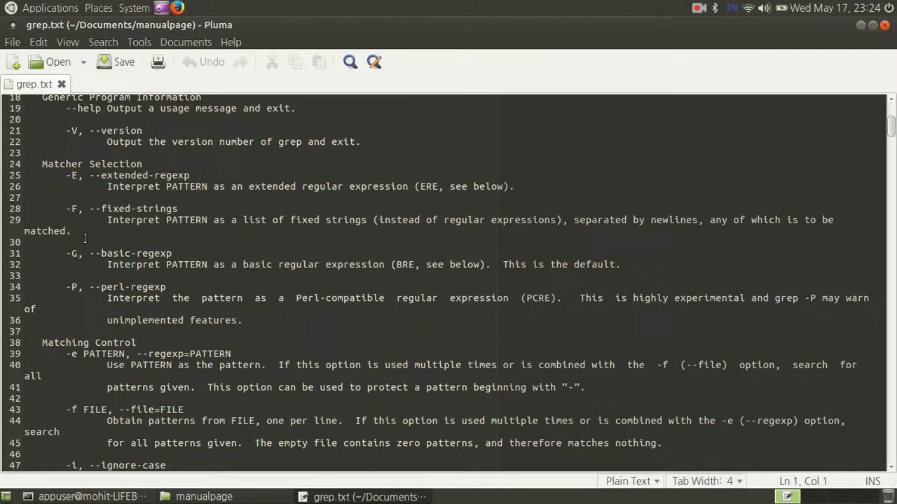
scroll("down", 3)
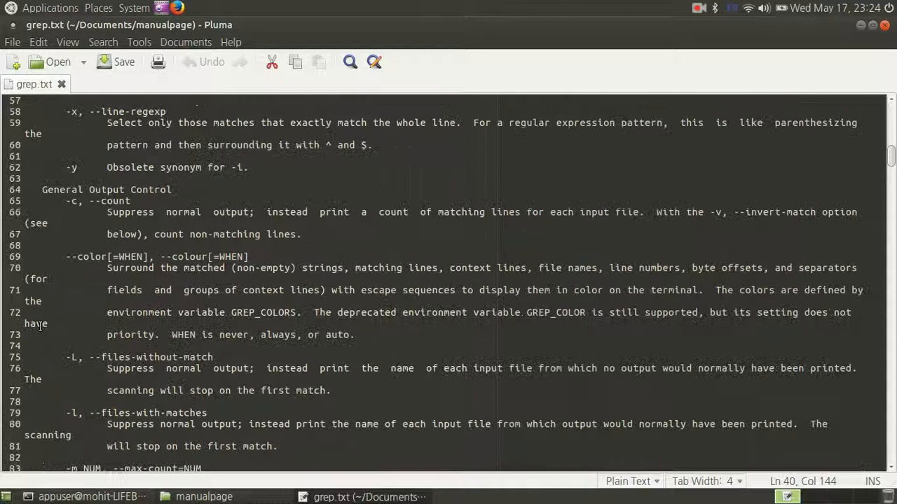
scroll("down", 3)
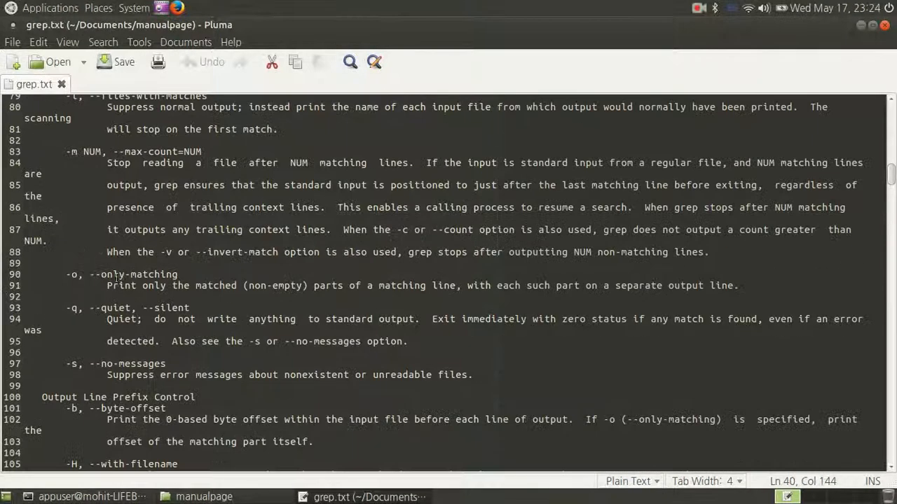
left_click(91, 497)
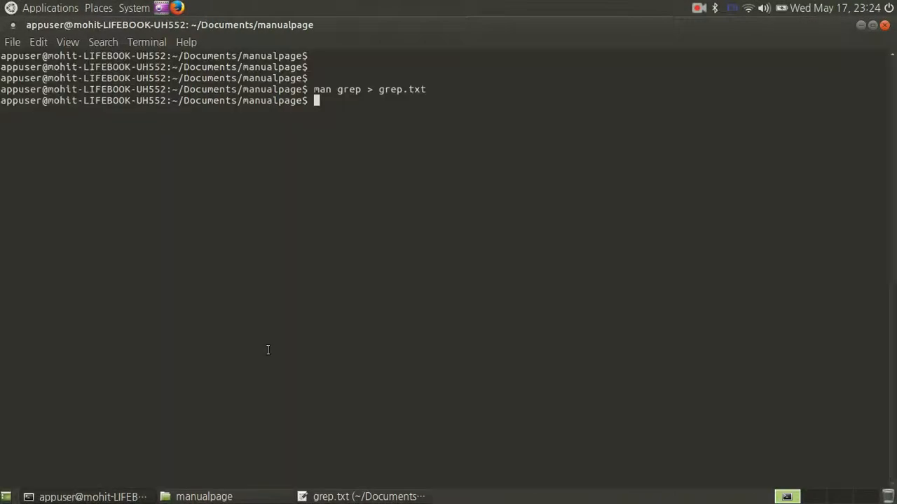
Export the grep manual through col -b into grep1.txt.
type("man grep > g")
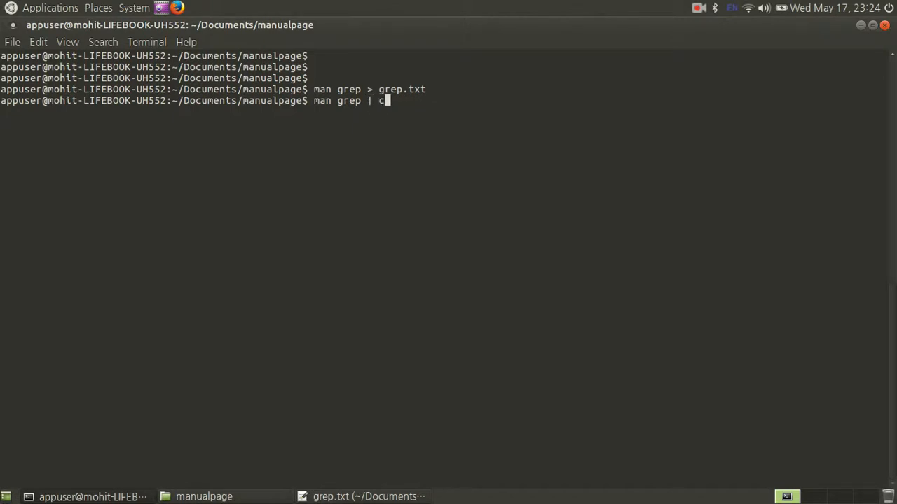
type("ol")
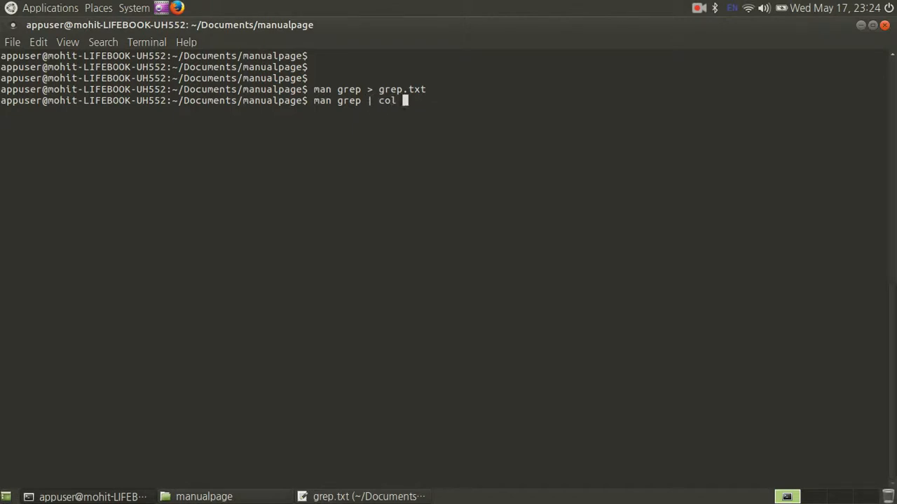
type("-b")
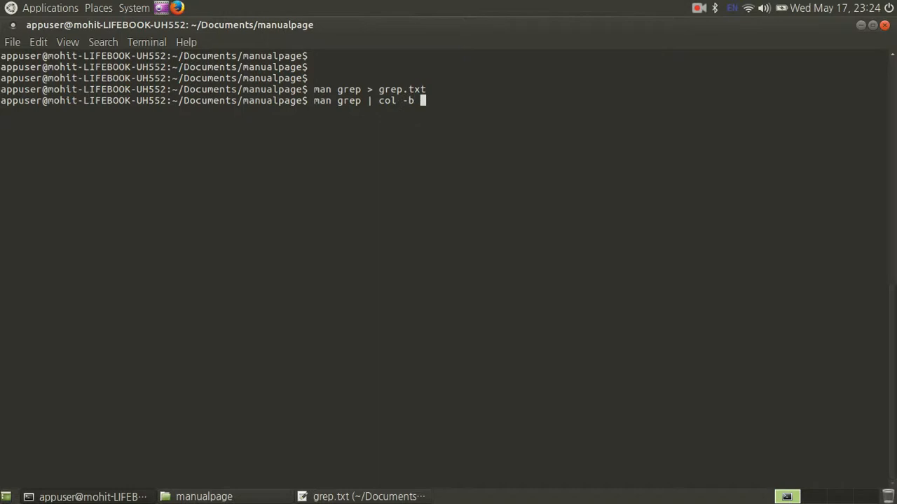
type("> grep1.")
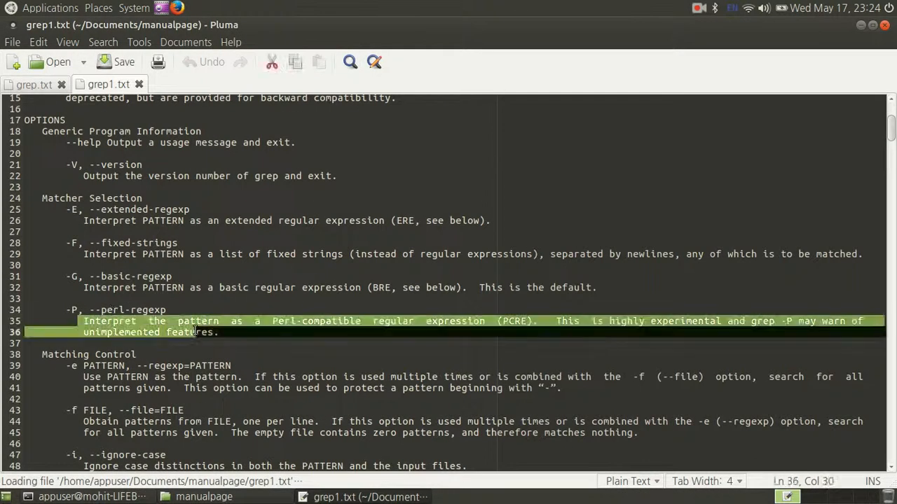
Scroll through the OPTIONS section of grep1.txt in Pluma.
scroll("down", 3)
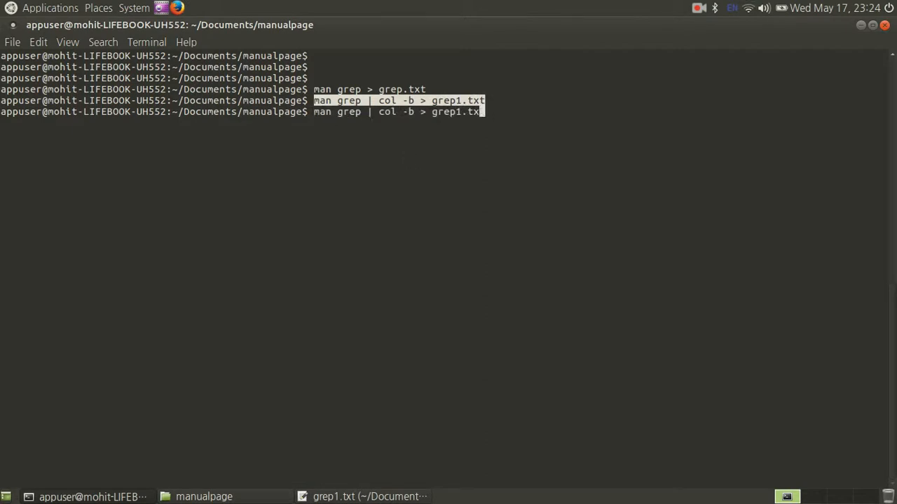
Clear the prompt, read man man down to the man -t example, and quit.
key("Return")
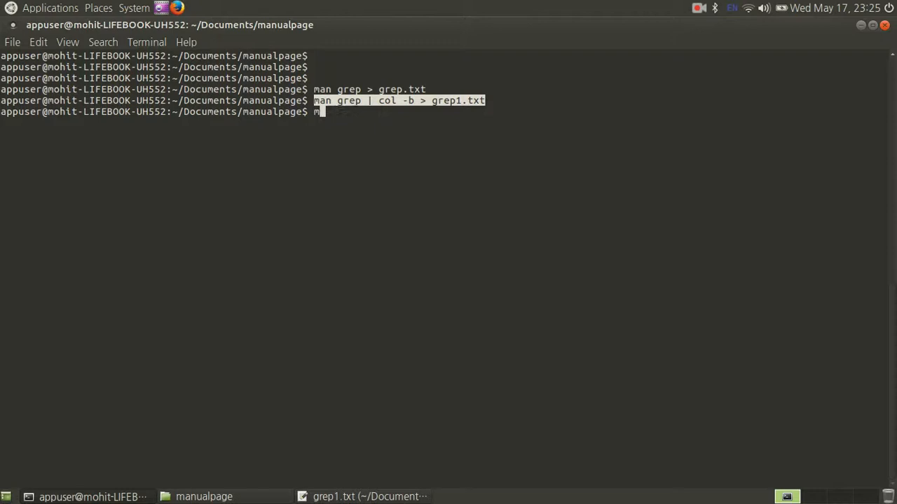
key("BackSpace")
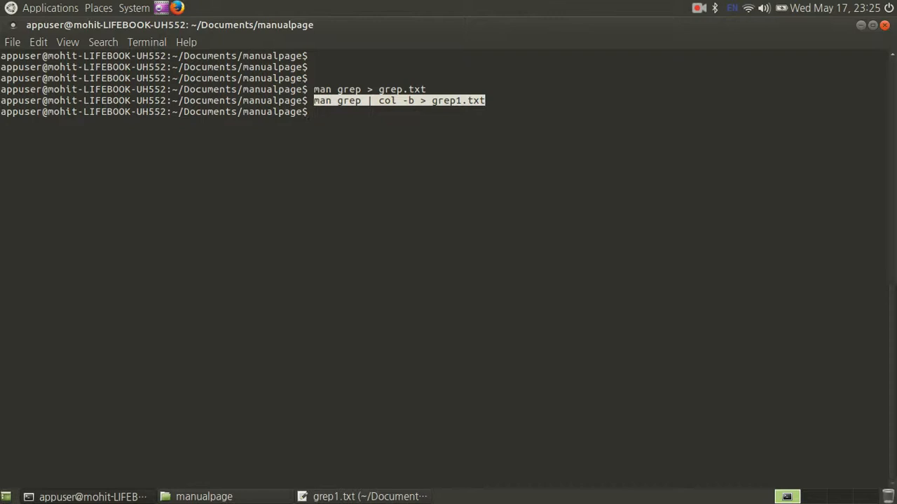
type("man man")
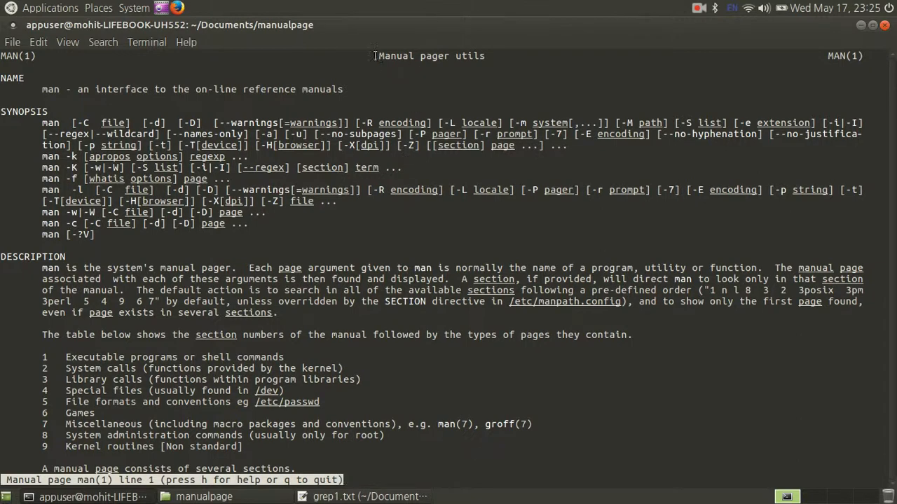
mouse_move(63, 96)
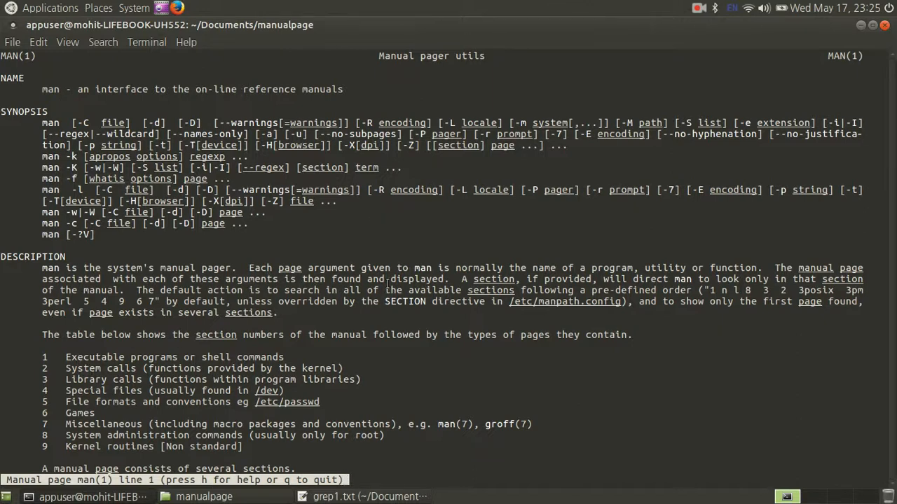
scroll("down", 3)
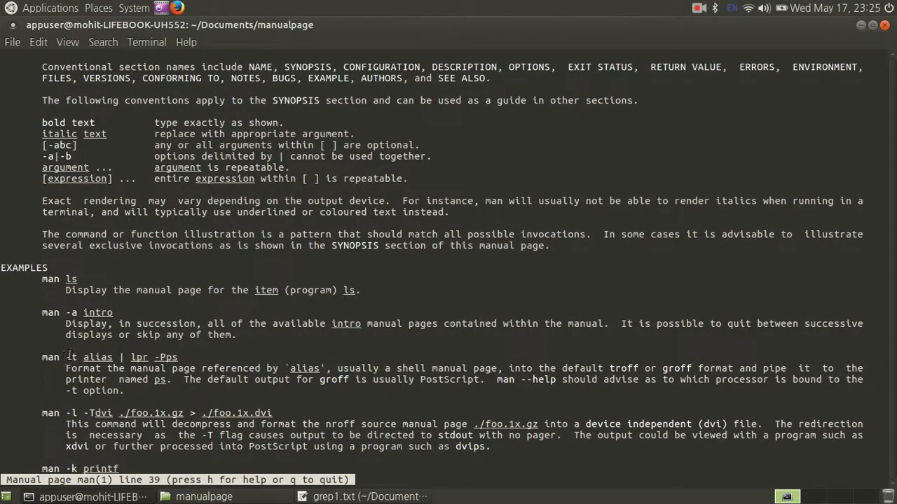
double_click(71, 357)
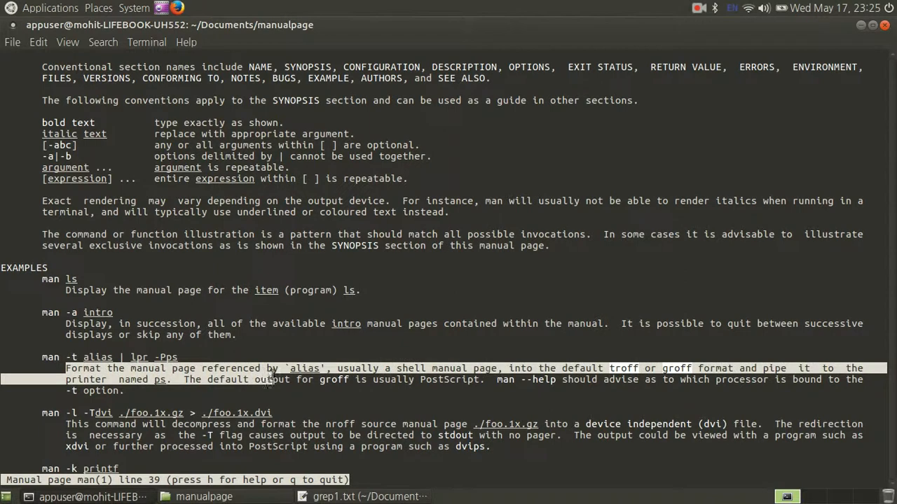
mouse_move(448, 383)
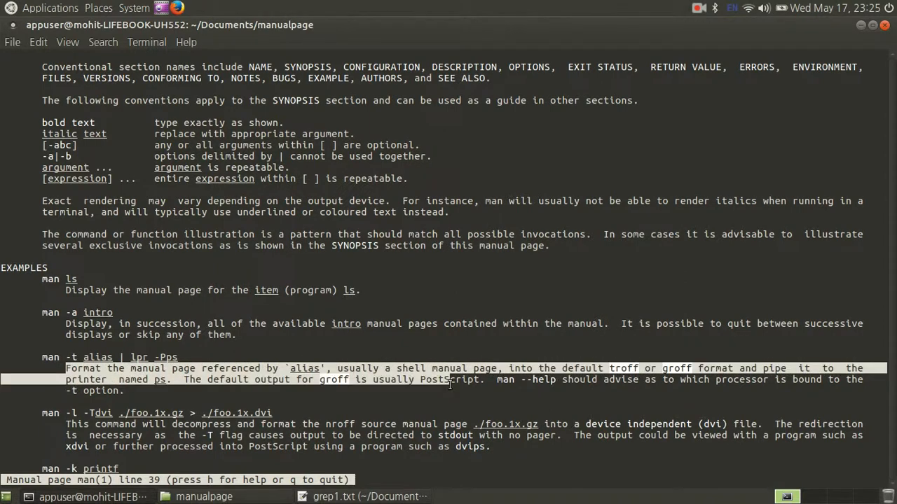
key("q")
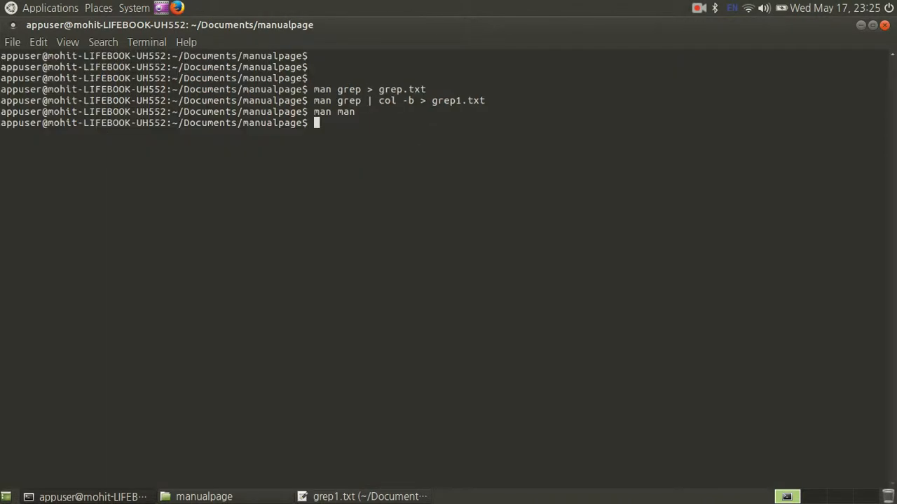
Run man -t grep to print the PostScript output to the screen.
type("manualpage$ man")
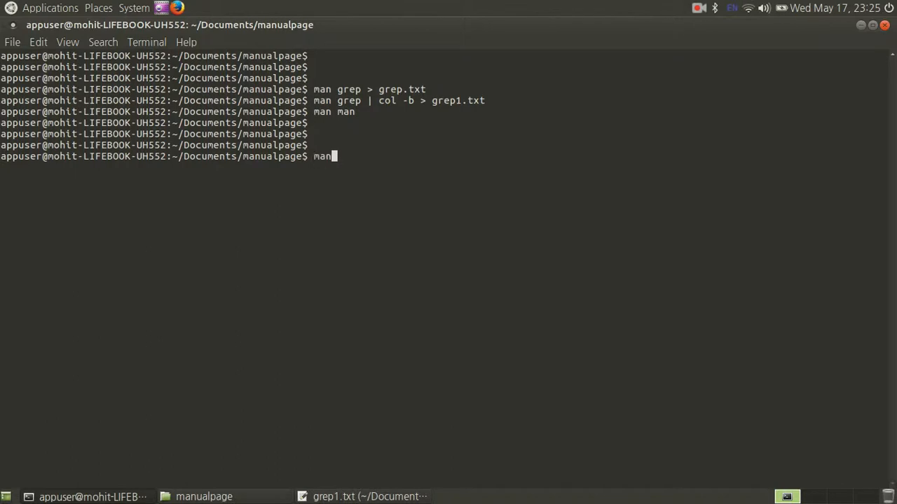
type("-t gre")
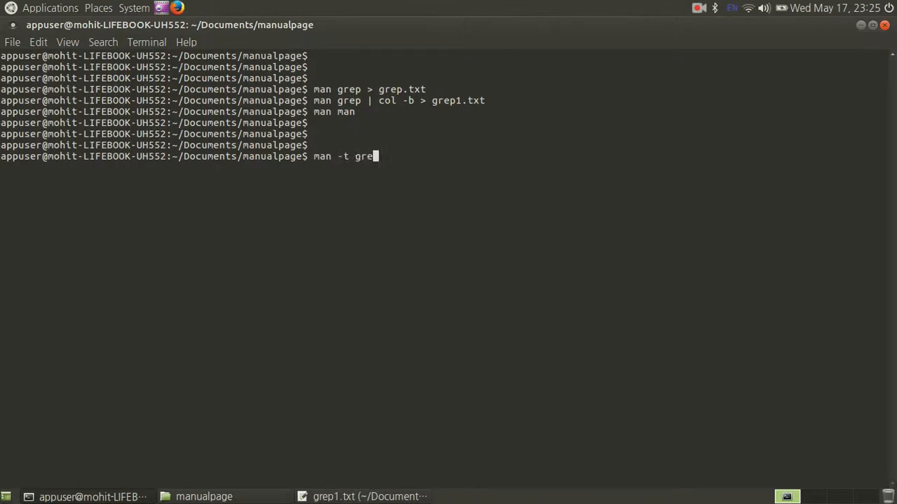
key("Return")
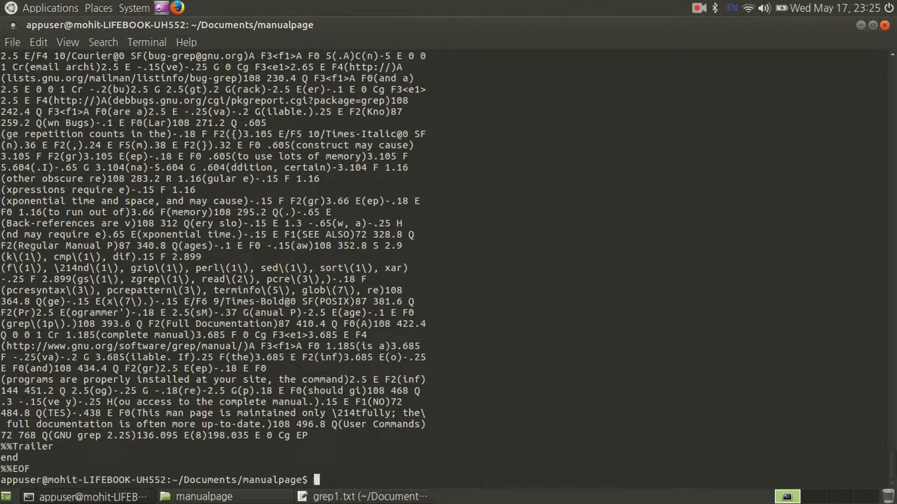
Redirect the man -t grep output into grep1.pdf.
type("man -t grep")
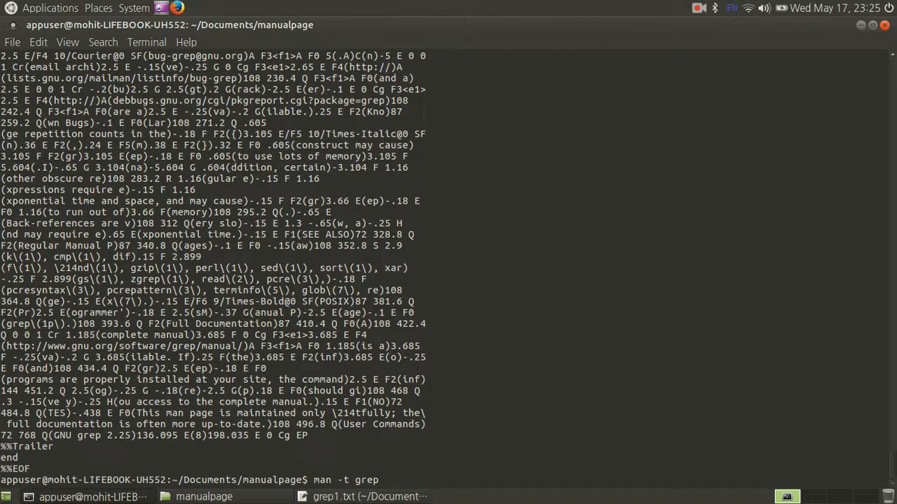
type(">")
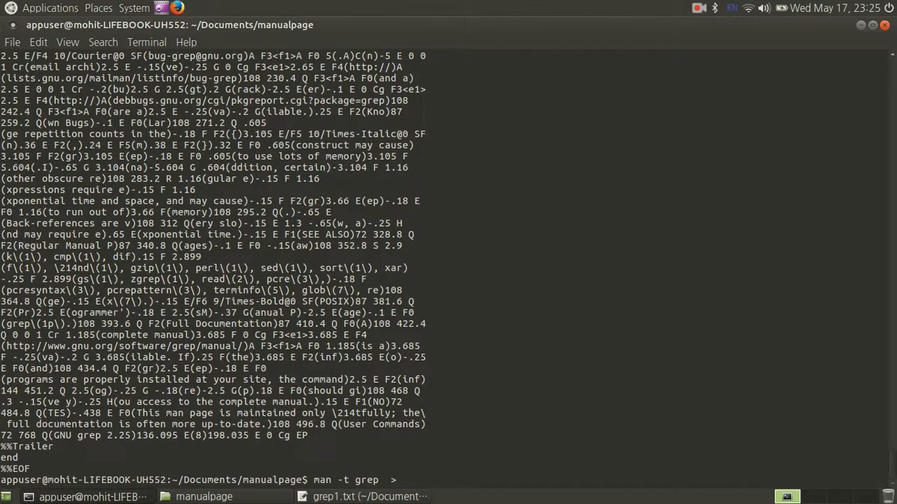
type("g")
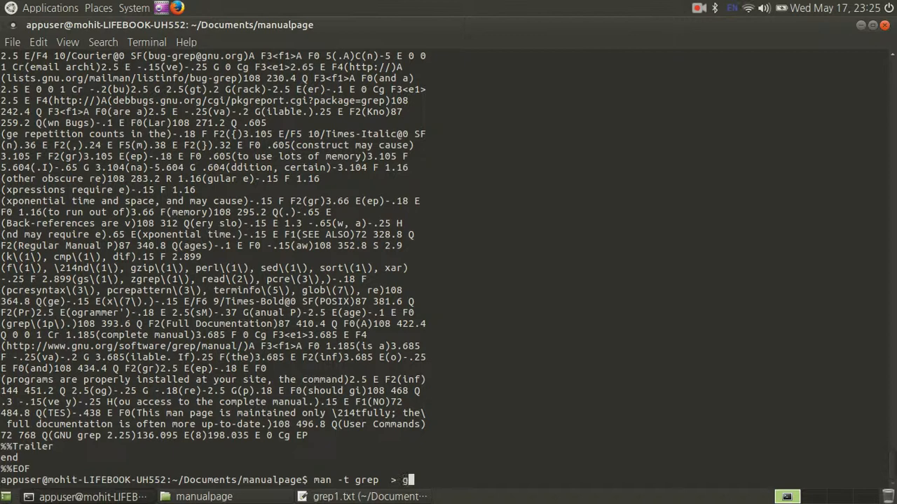
type("rep1.")
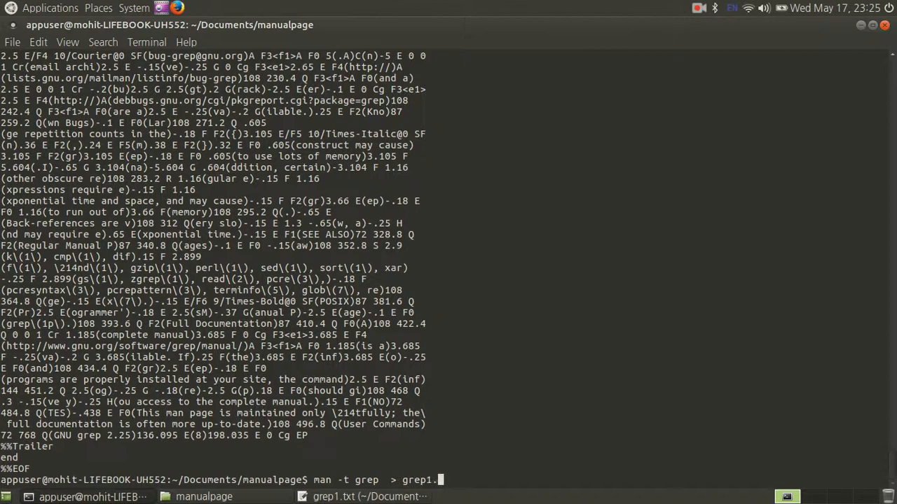
type("pdf")
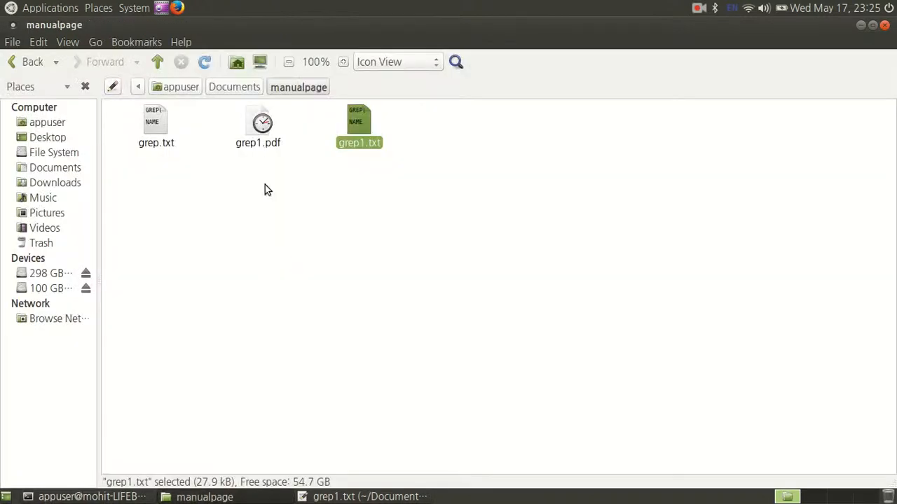
Open grep1.pdf from the manualpage folder in the document viewer.
double_click(257, 126)
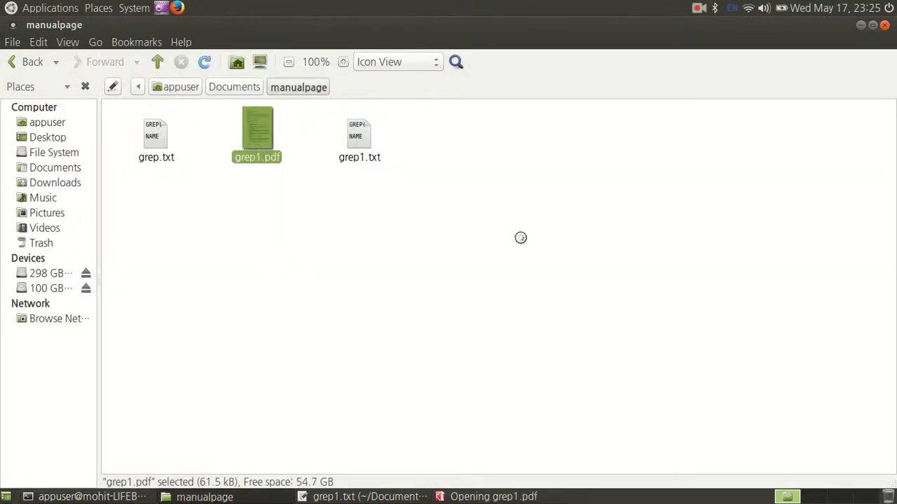
double_click(256, 134)
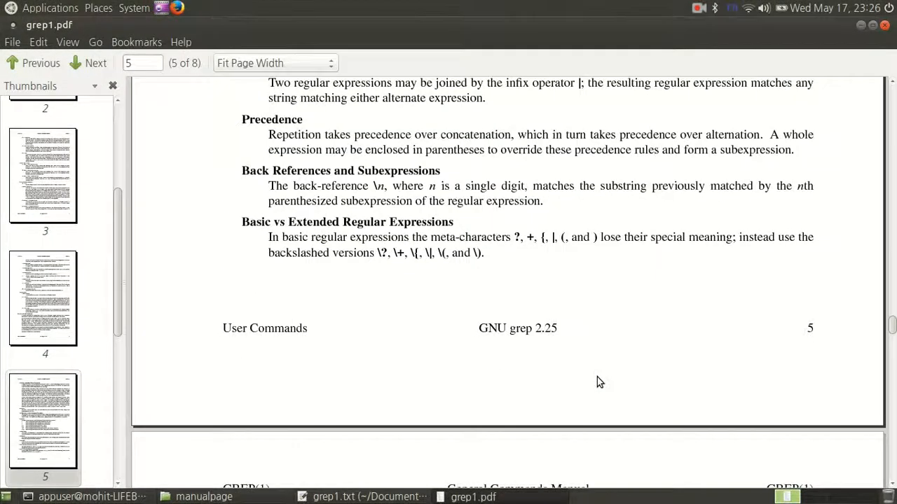
View pages 7 and 8 of grep1.pdf, return to page 7, then return to the terminal.
left_click(88, 63)
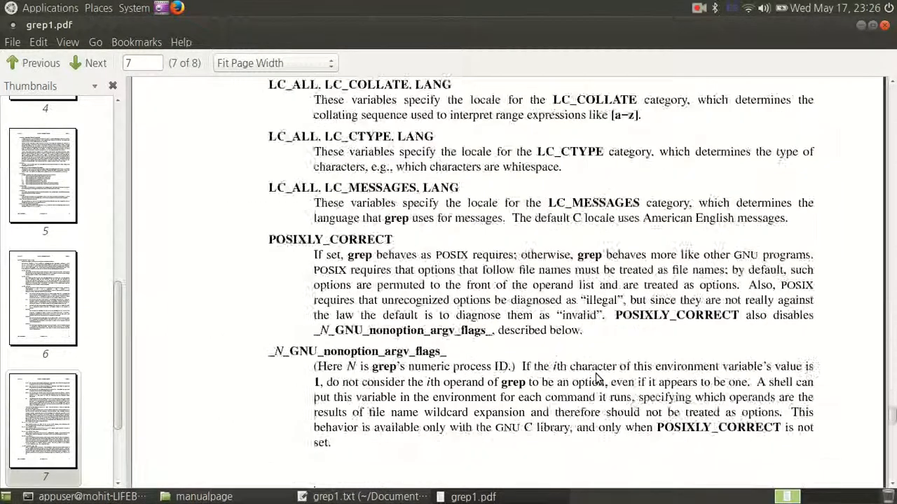
left_click(87, 63)
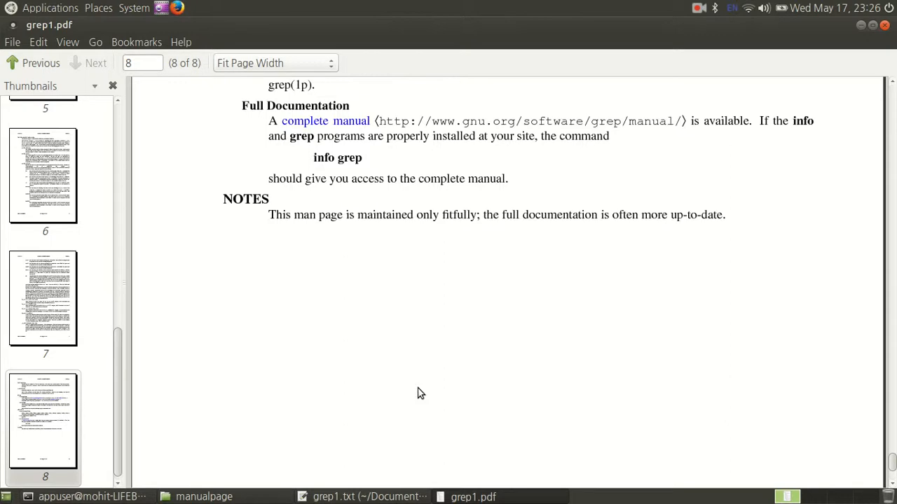
left_click(33, 63)
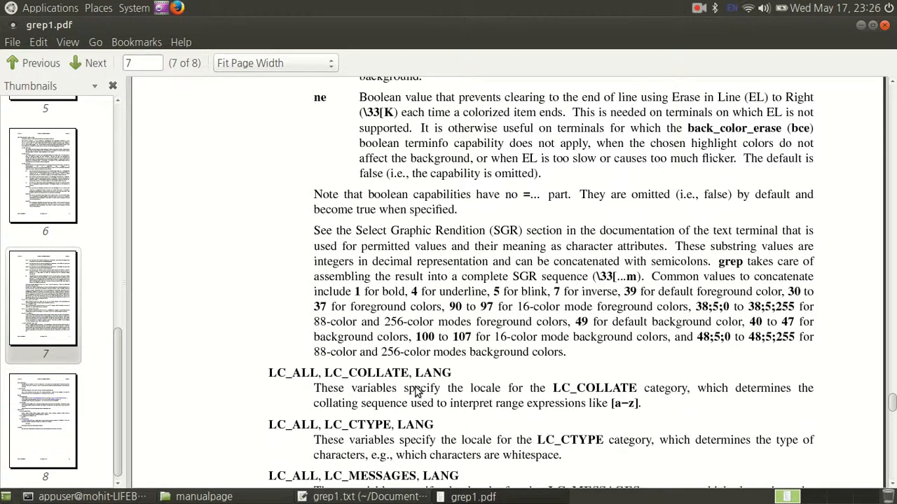
mouse_move(389, 377)
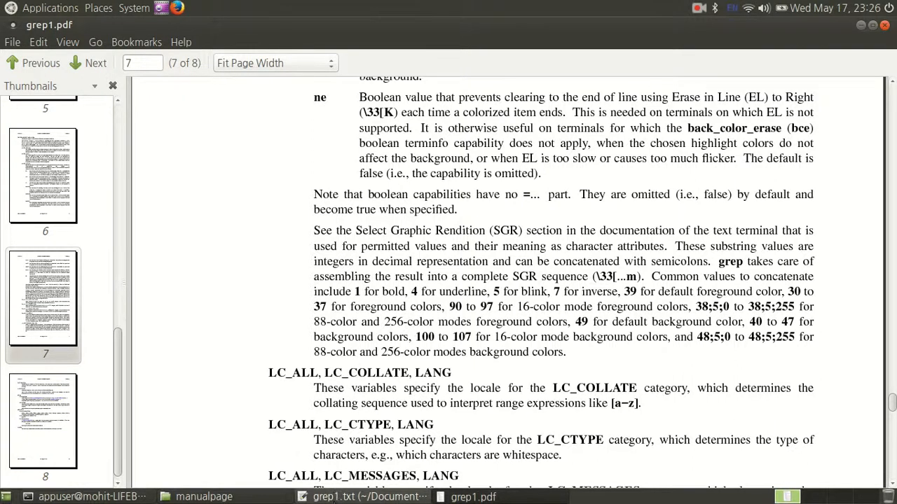
left_click(357, 496)
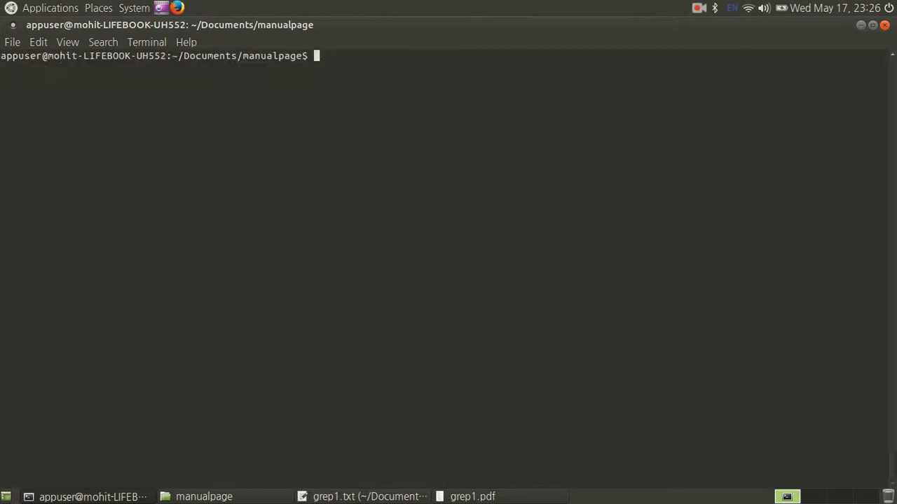
Run apropos apropos and man -k apropos, both listing apropos (1).
type("apropos apropos")
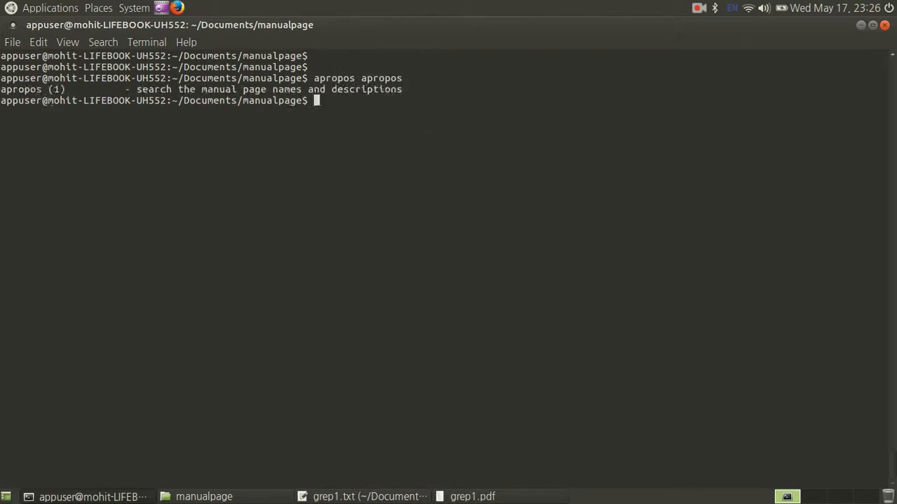
type("man")
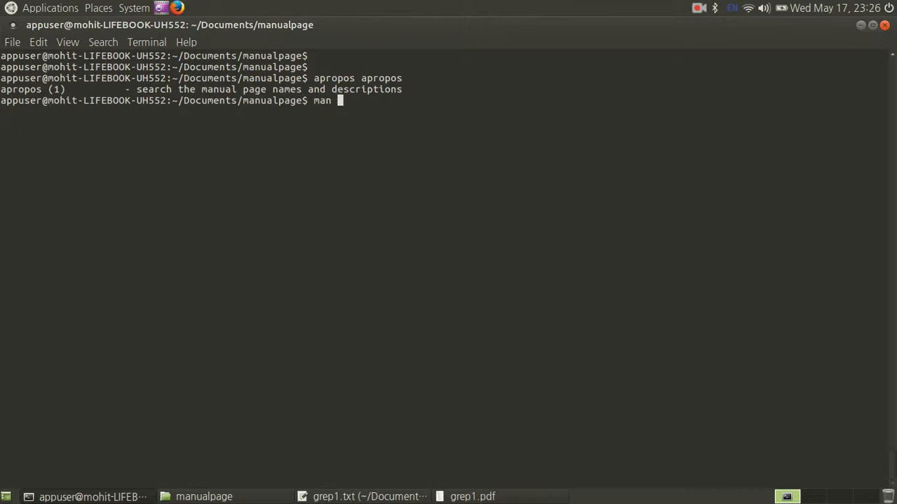
type("-k apropos")
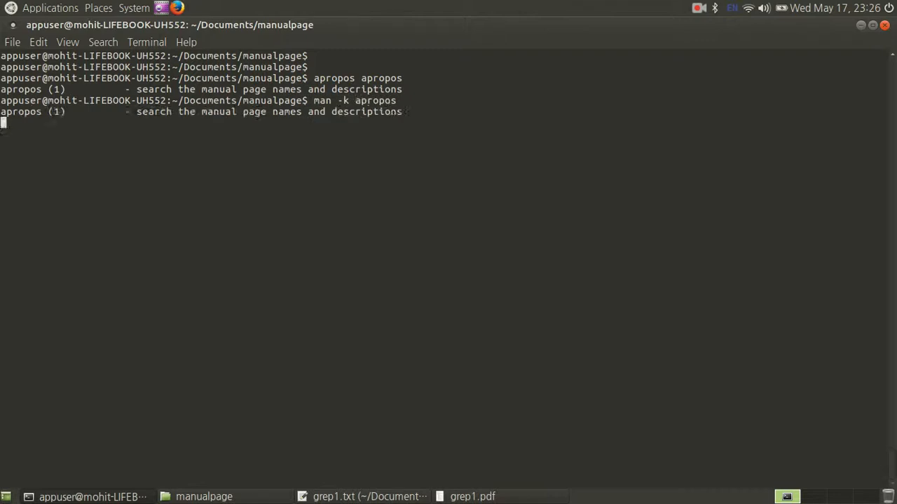